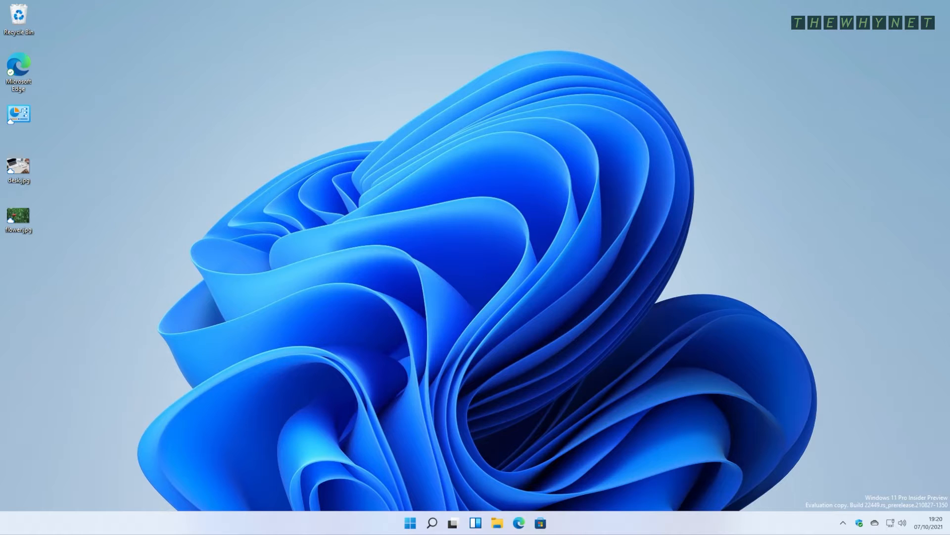
mouse_move(410, 384)
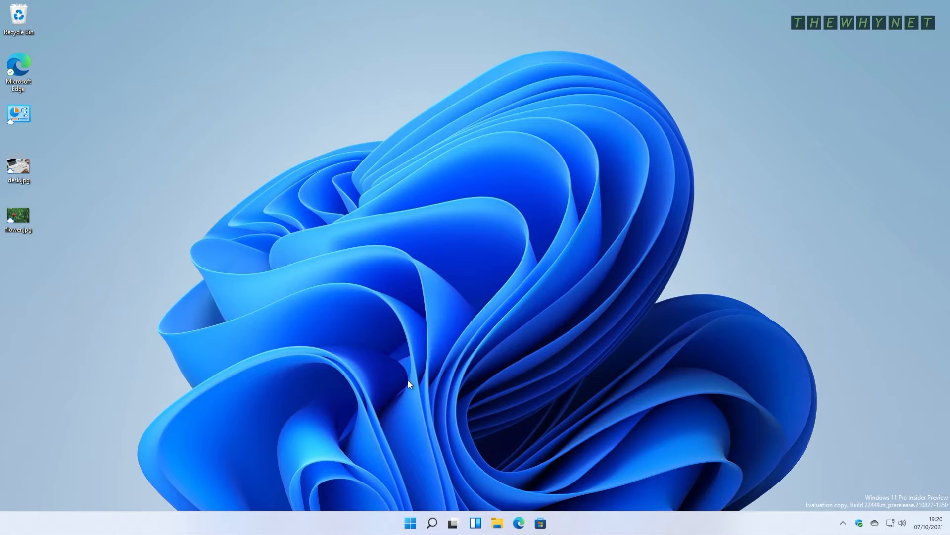
Step: Launch Disk Management to view Disk 0's partitions and 26 GB unallocated space
key("Win+r")
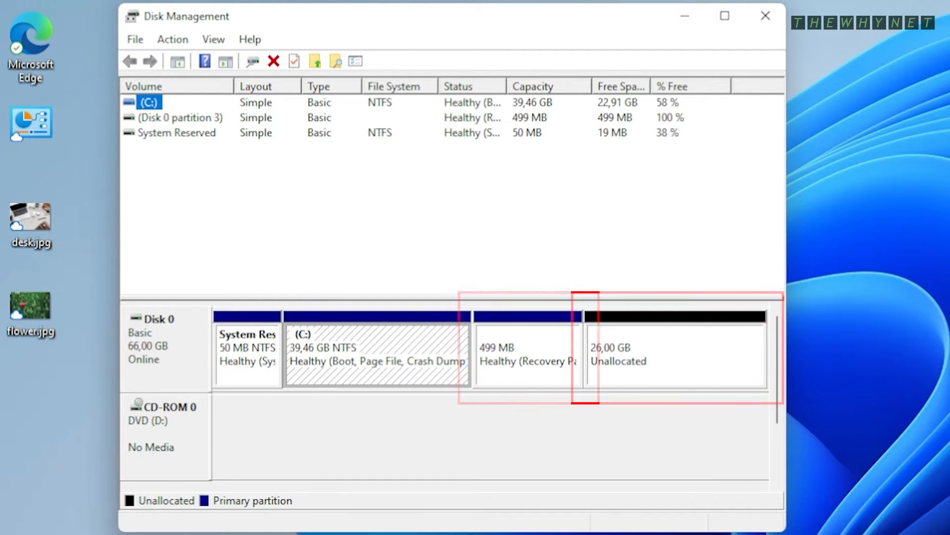
left_click(526, 349)
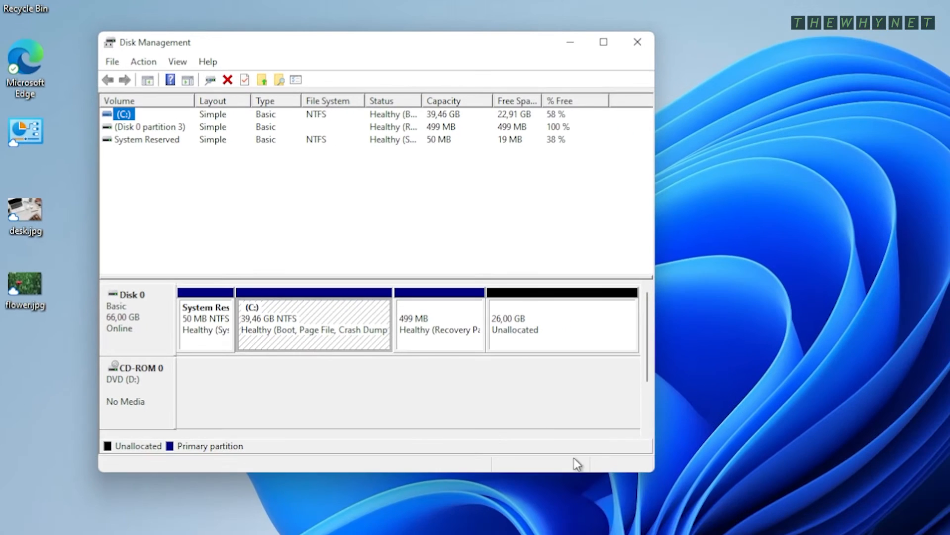
right_click(313, 323)
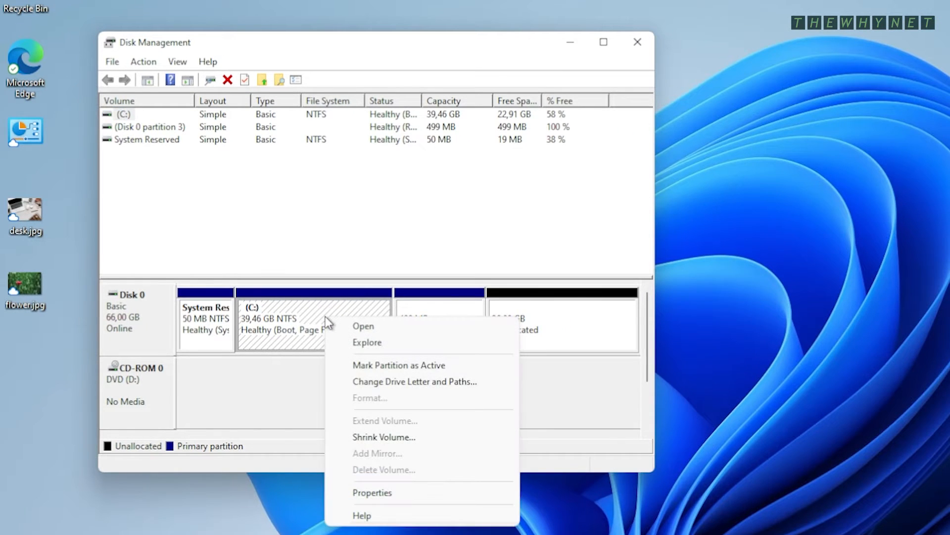
mouse_move(453, 427)
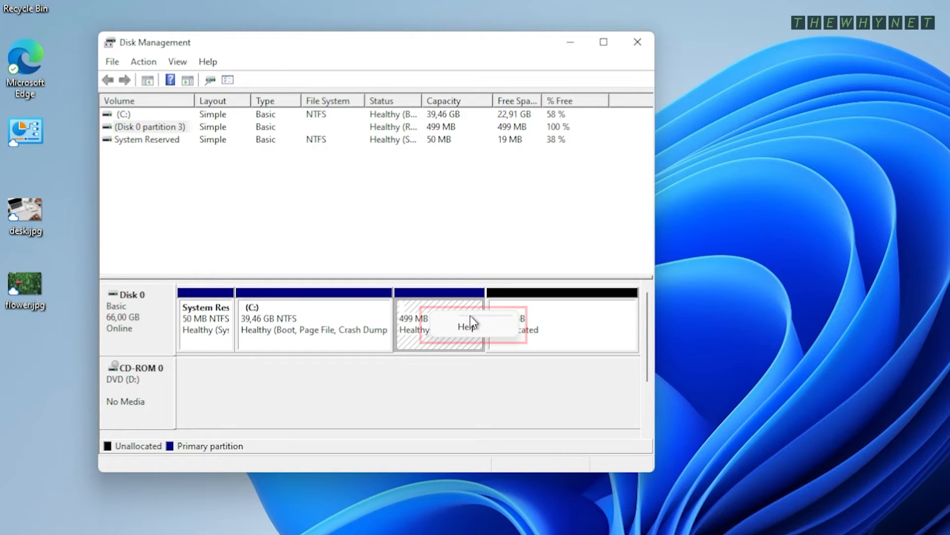
mouse_move(411, 338)
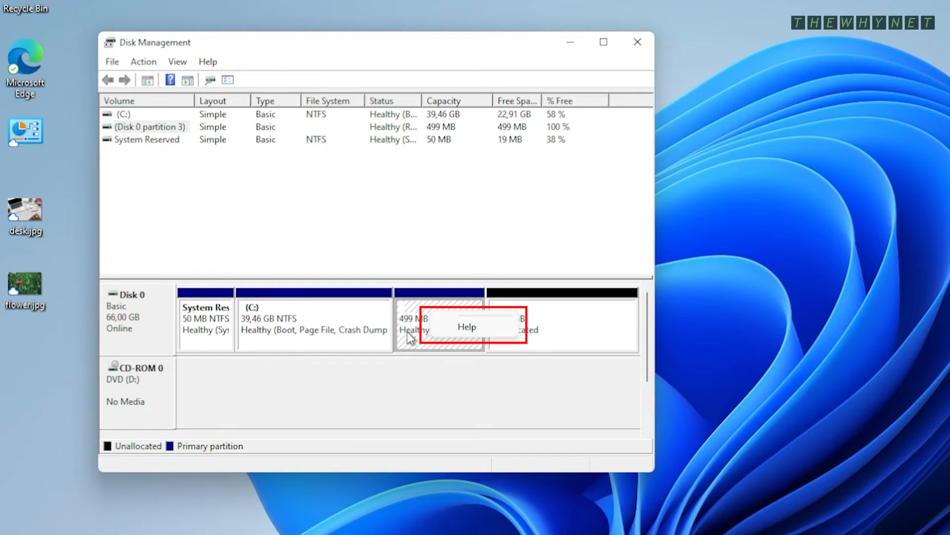
mouse_move(554, 340)
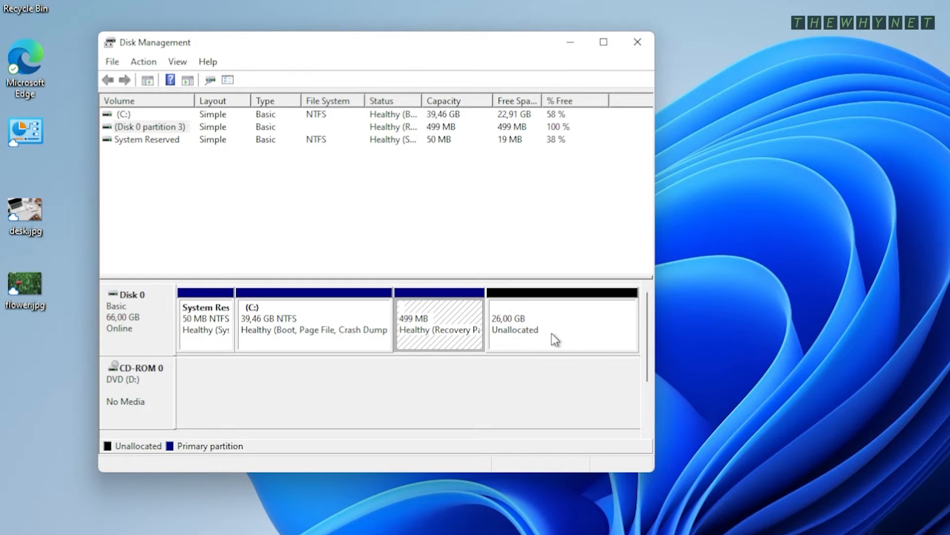
right_click(554, 340)
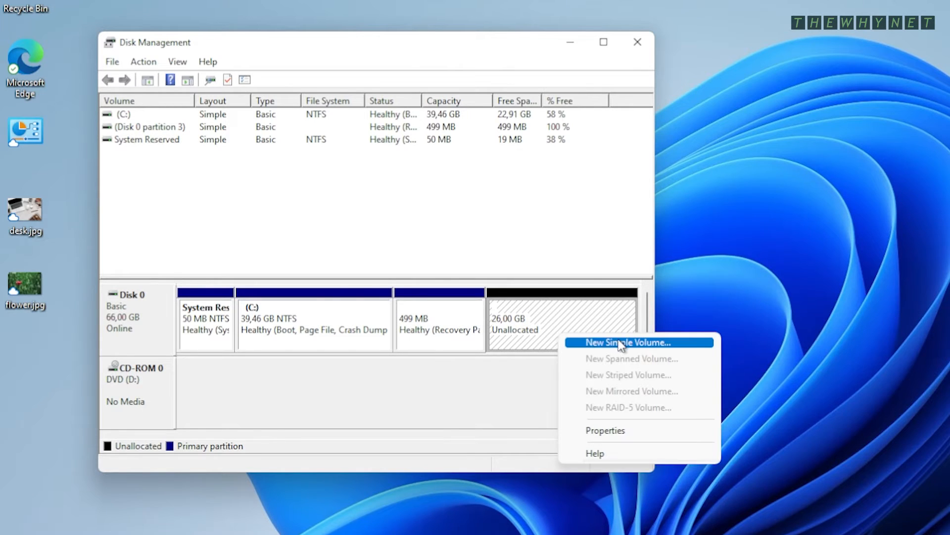
mouse_move(629, 370)
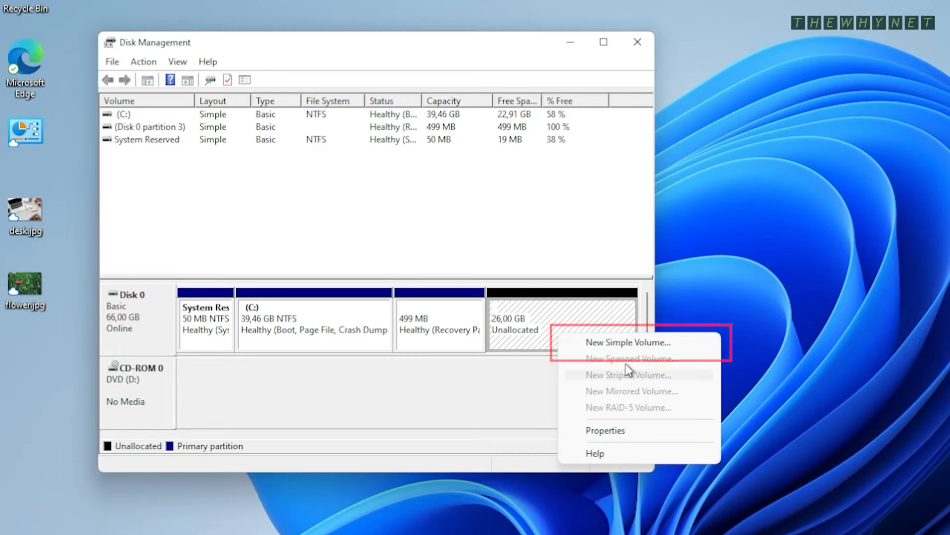
mouse_move(481, 394)
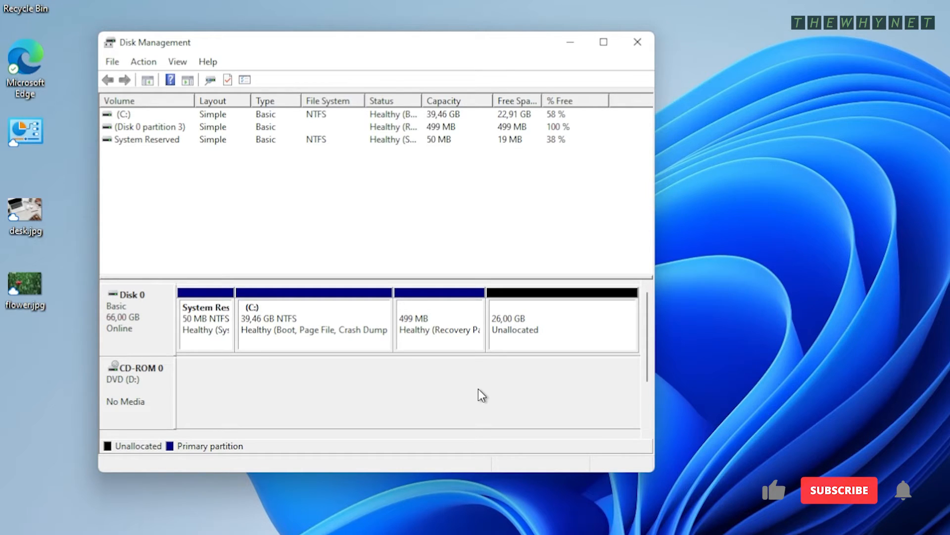
mouse_move(840, 499)
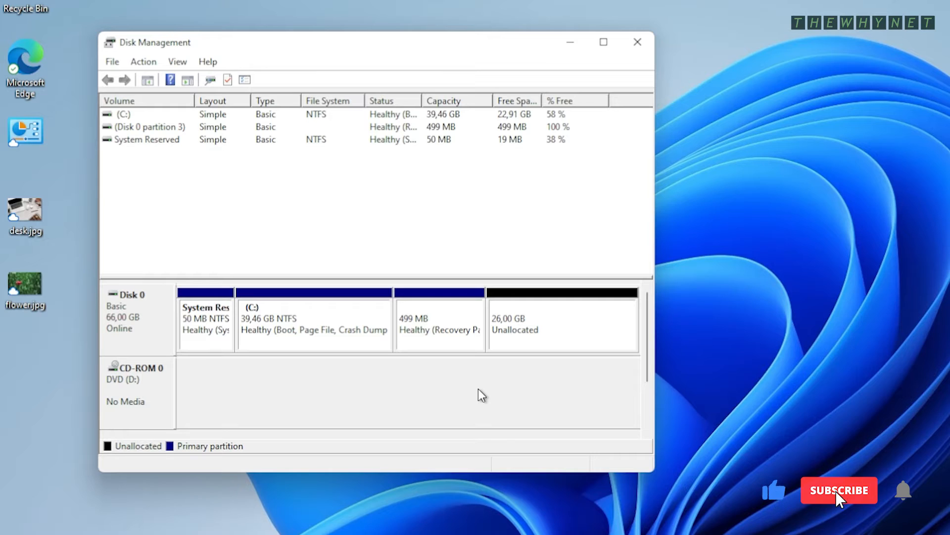
mouse_move(902, 490)
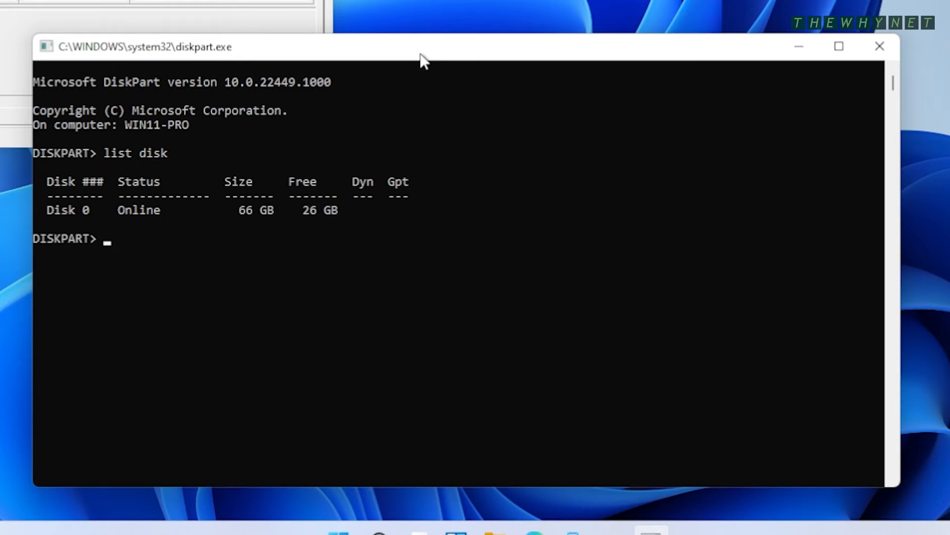
Step: Select disk 0 in DiskPart and list its partitions, revealing the 499 MB recovery partition
type("select")
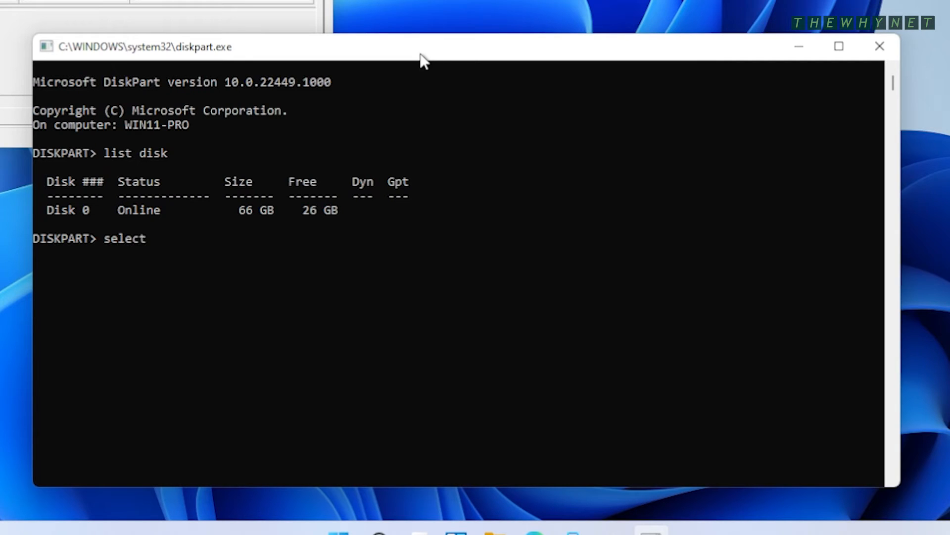
type("di")
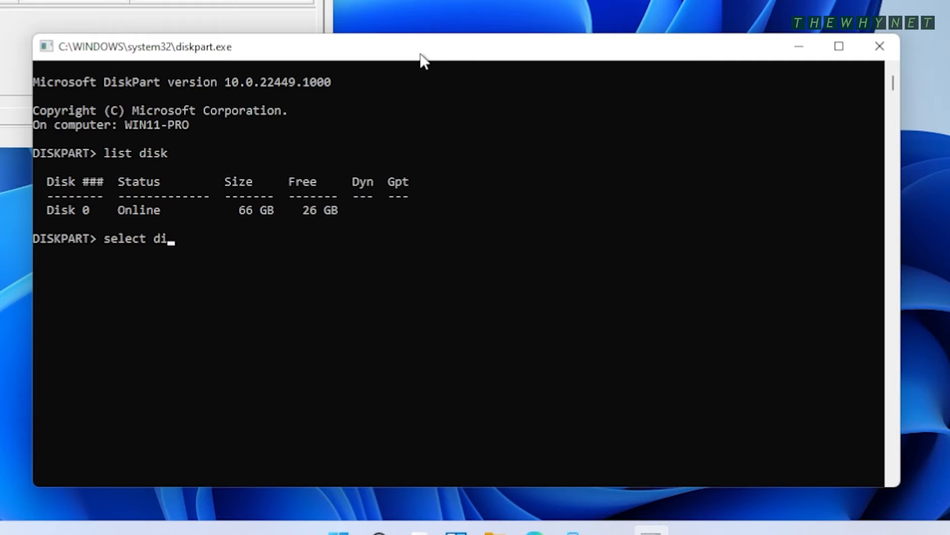
key("Return")
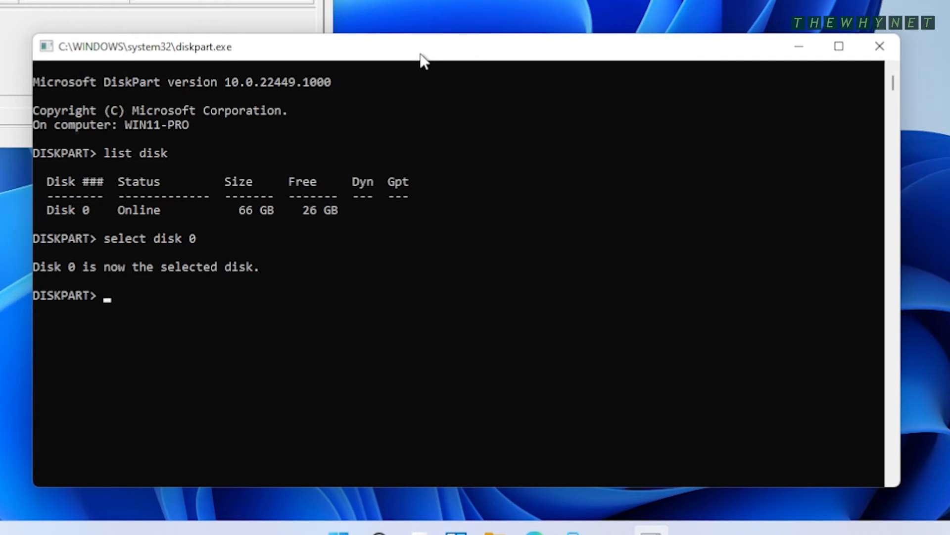
type("list partition")
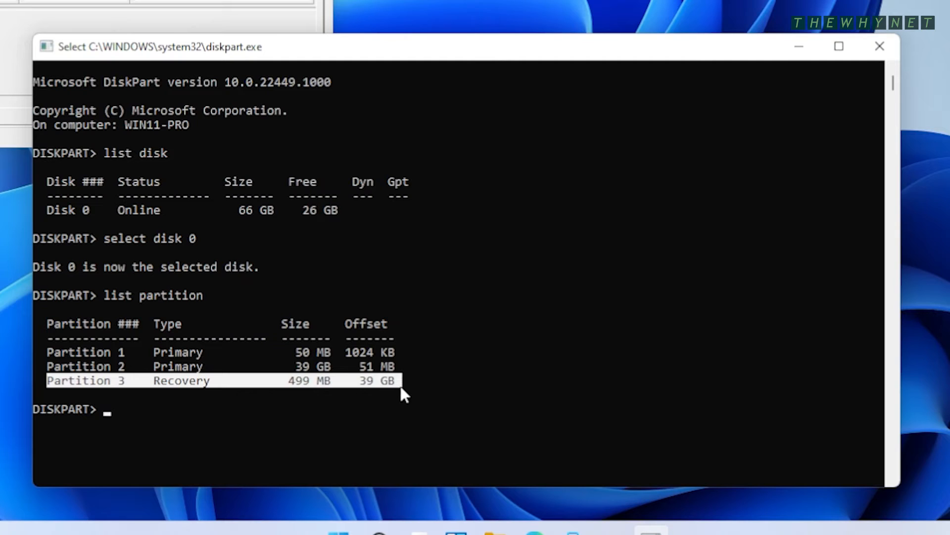
mouse_move(630, 378)
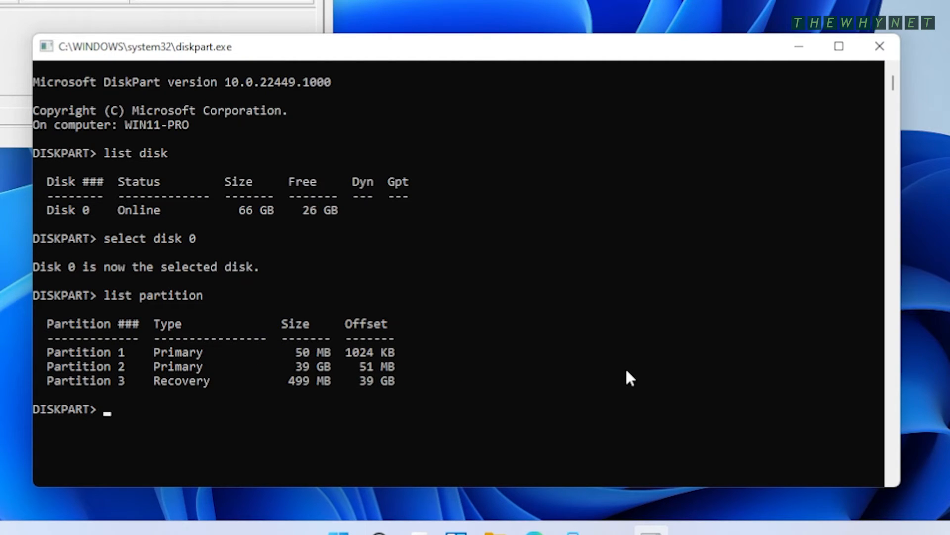
Step: Select partition 3 and try deleting it, which fails with a protected-partition error
type("select pa")
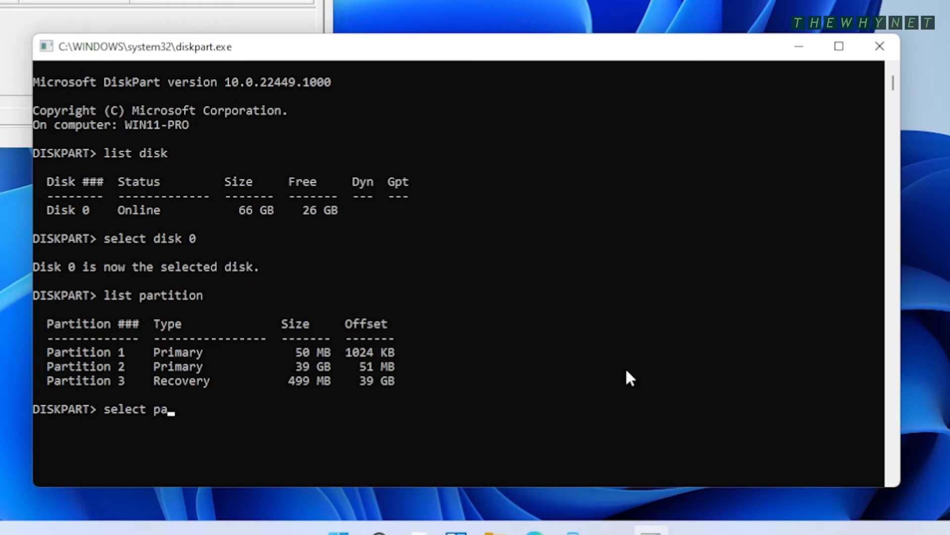
type("rtition 3")
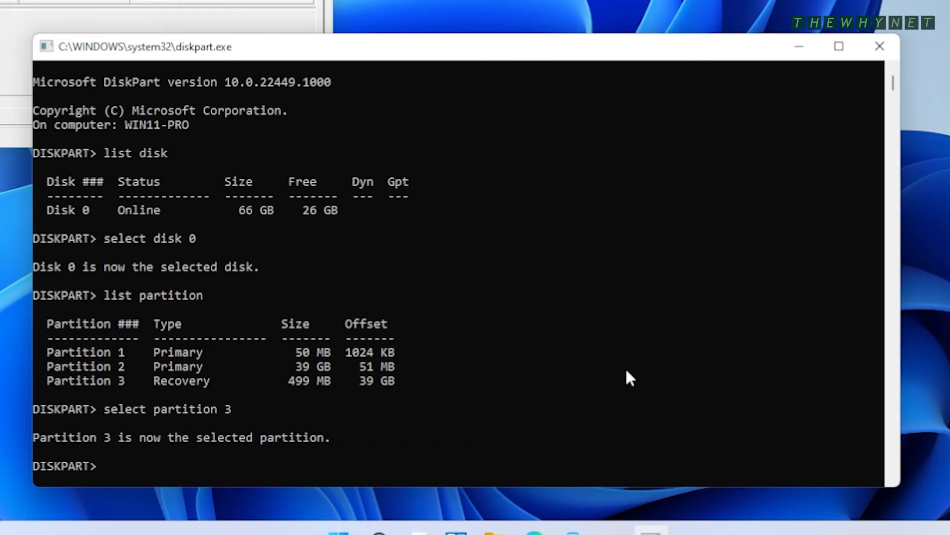
type("delete pa")
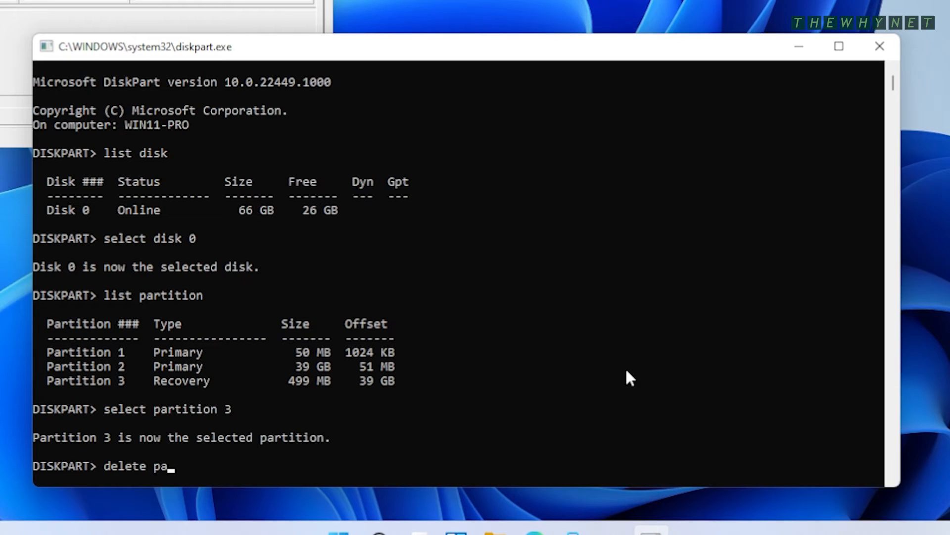
type("rtition")
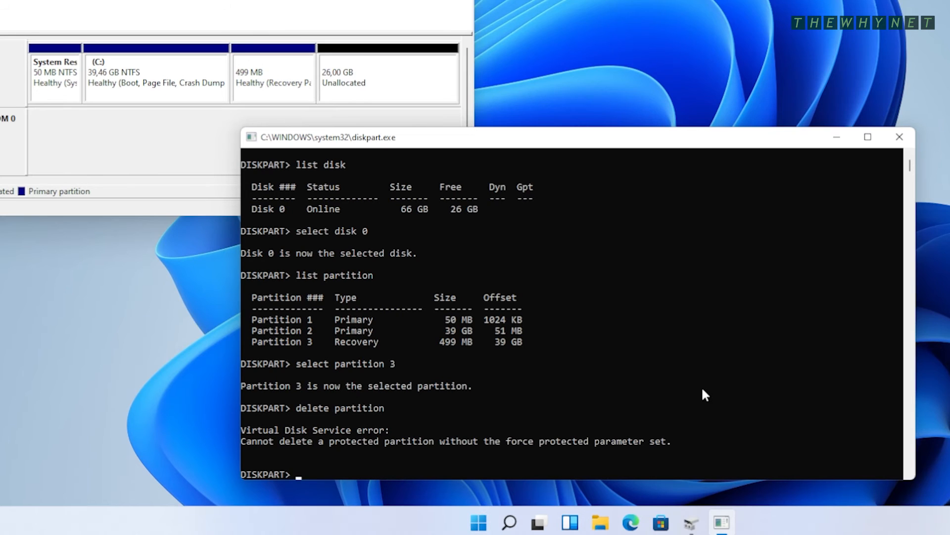
Step: Force-delete the protected recovery partition with 'delete partition override'
type("delete partition")
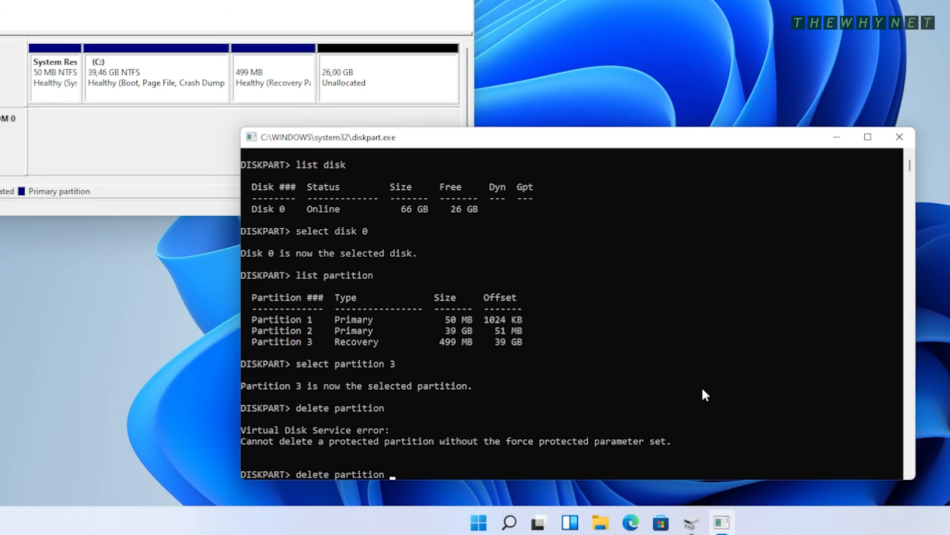
type("overrid")
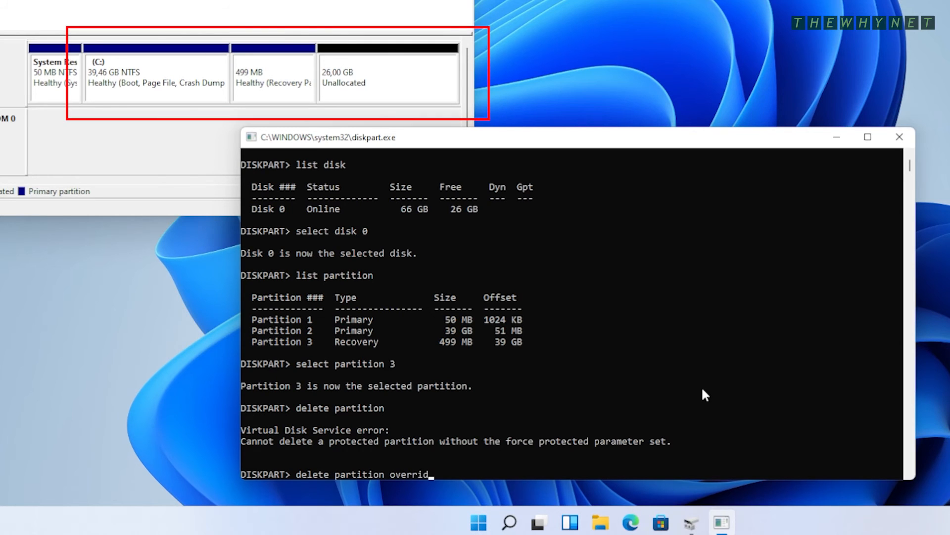
key("Return")
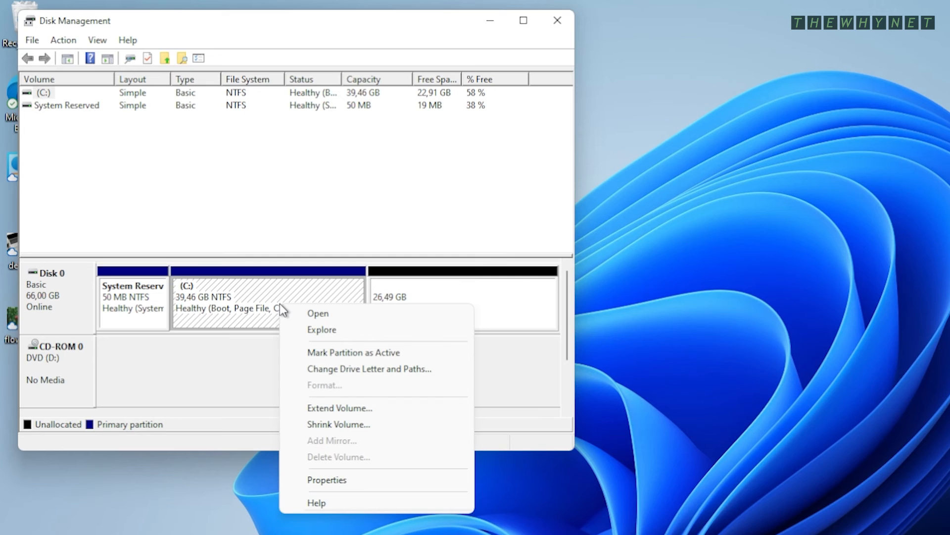
Step: Extend C: with all 27123 MB of unallocated space, bringing it to 65.95 GB
left_click(339, 407)
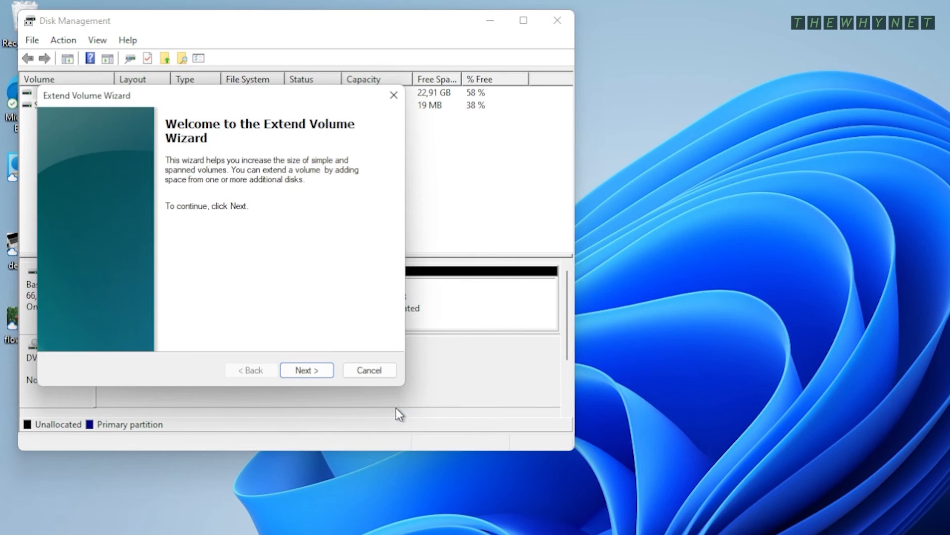
left_click(306, 370)
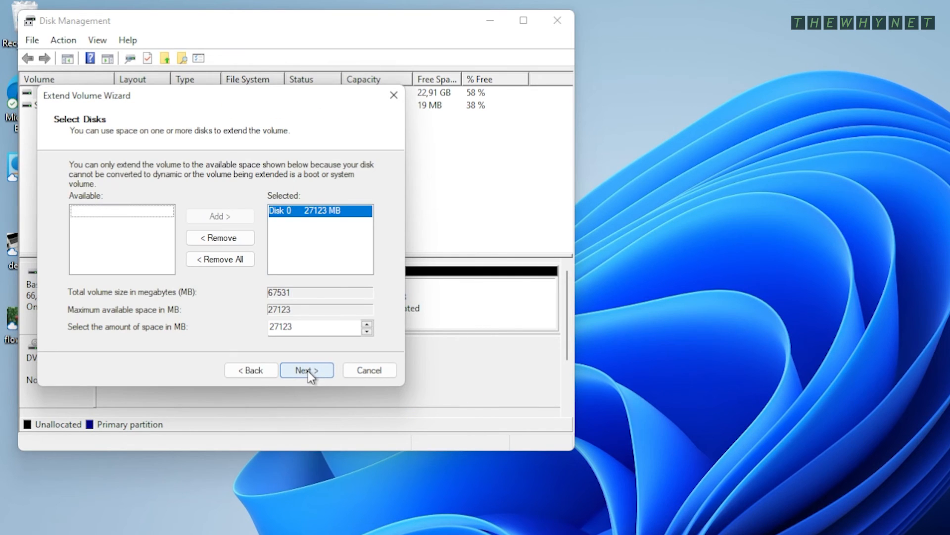
left_click(306, 370)
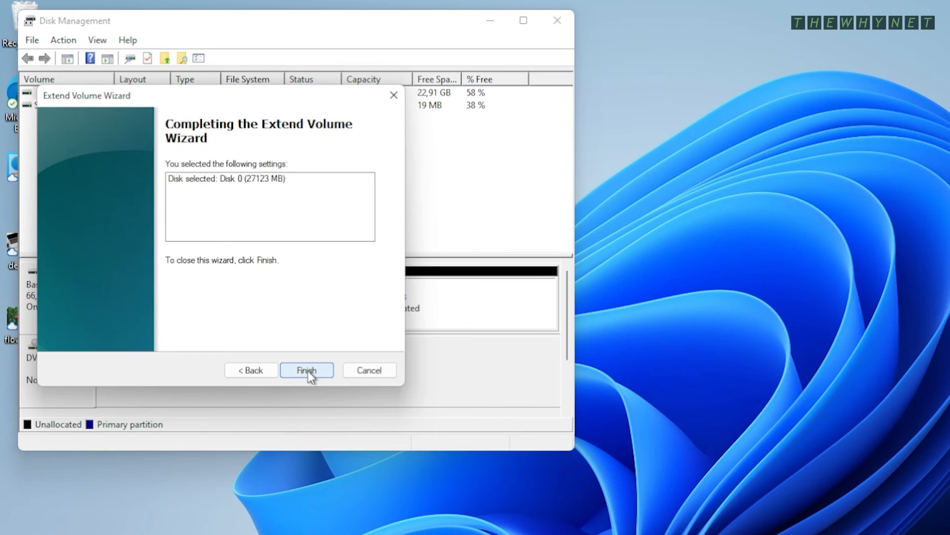
left_click(306, 370)
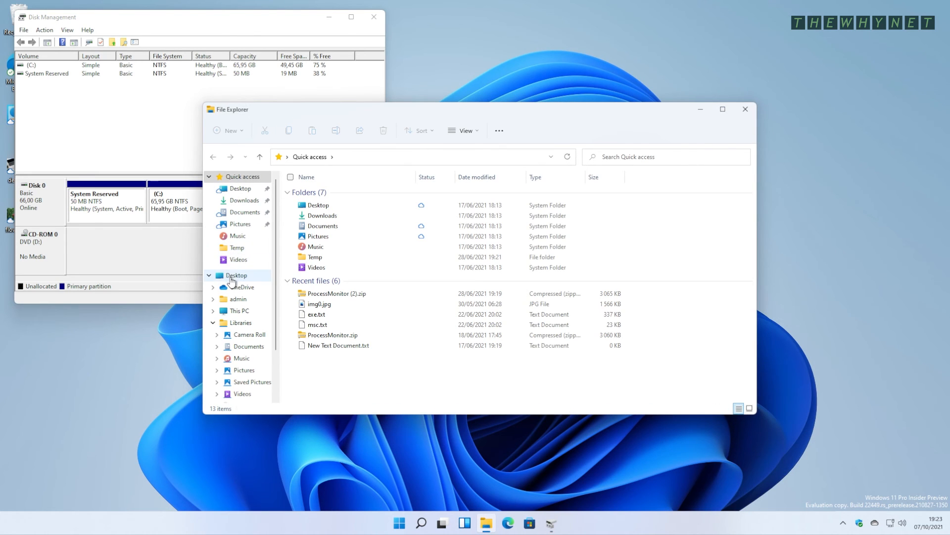
mouse_move(213, 324)
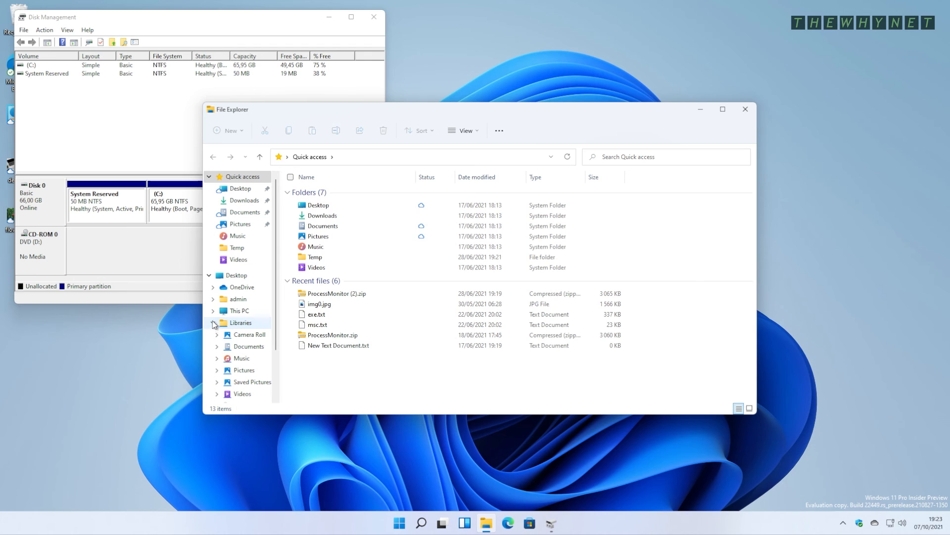
Step: View This PC to confirm Local Disk (C:) shows 49.4 GB free of 65.9 GB
left_click(238, 310)
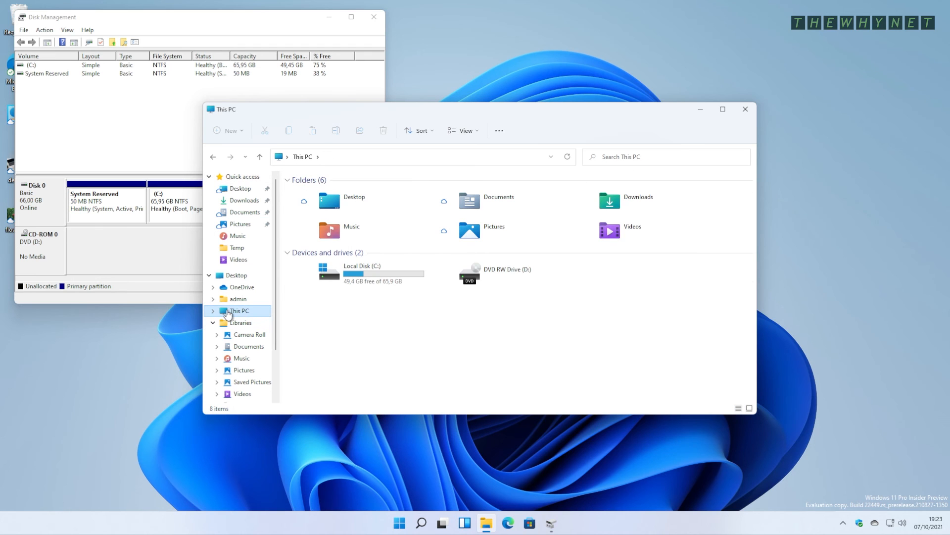
left_click(722, 109)
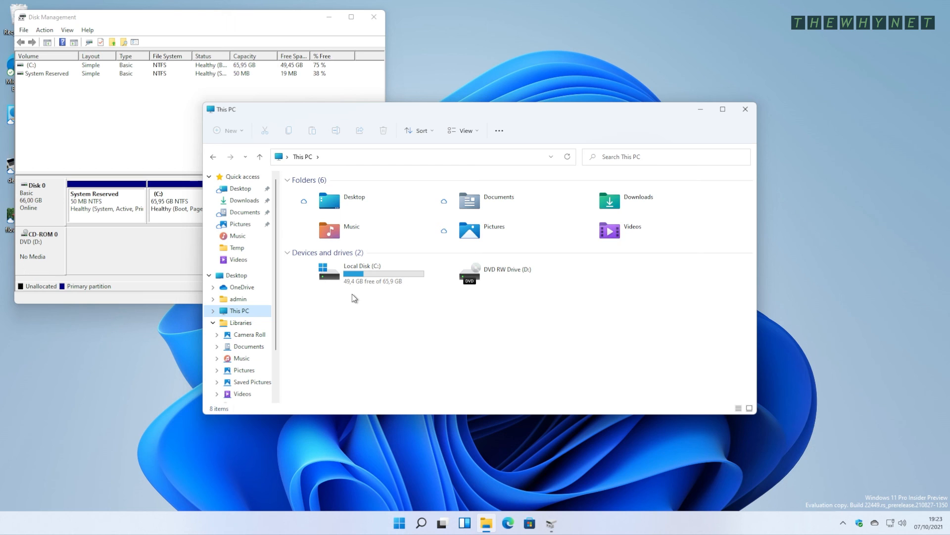
mouse_move(751, 113)
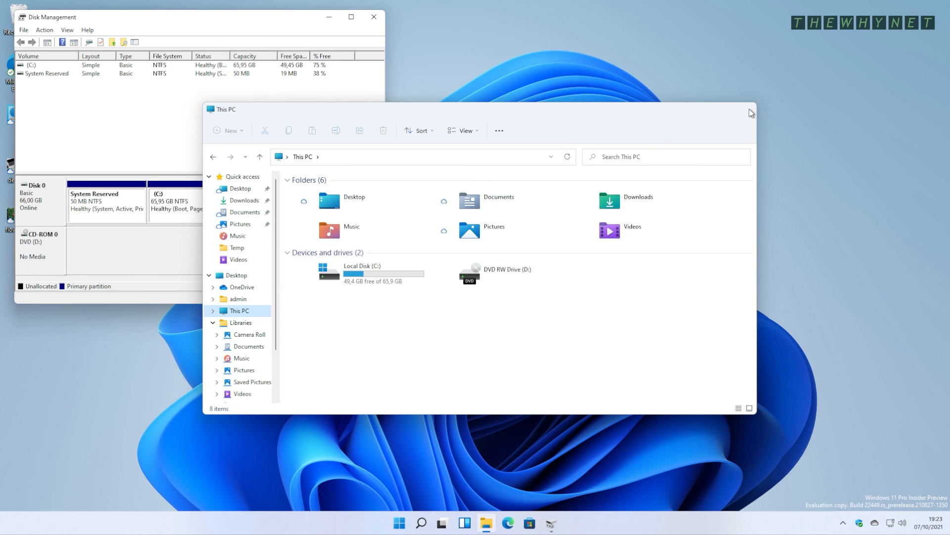